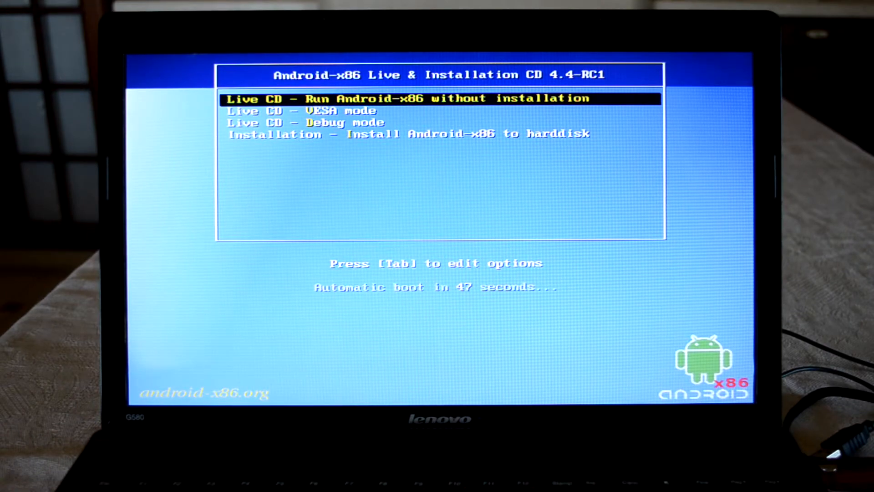
# - Boot Android-x86 from the 'Live CD - Run Android-x86 without installation' menu entry
pyautogui.press('enter')
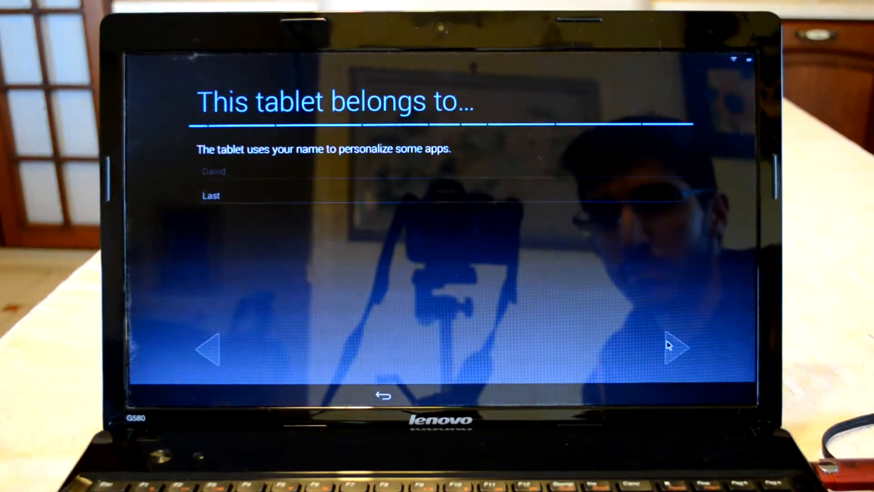
# - Skip the owner name screen and dismiss the Welcome and 'Organize your space' tips
pyautogui.click(673, 348)
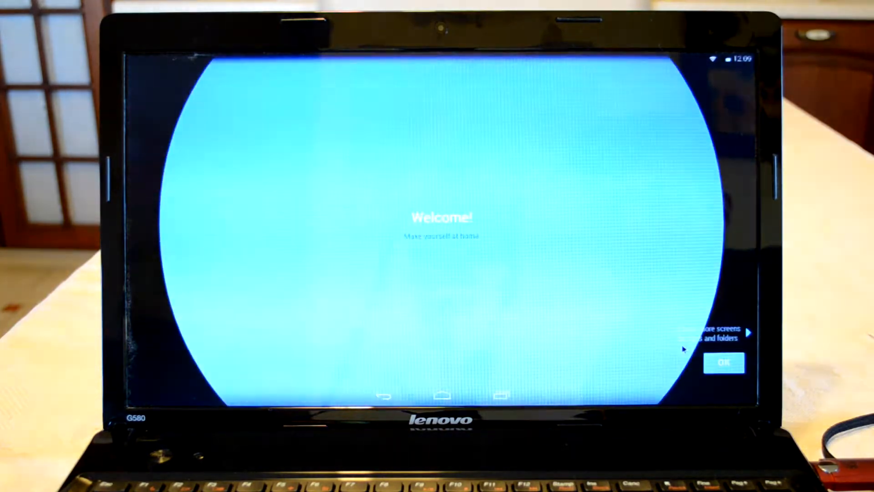
pyautogui.click(725, 362)
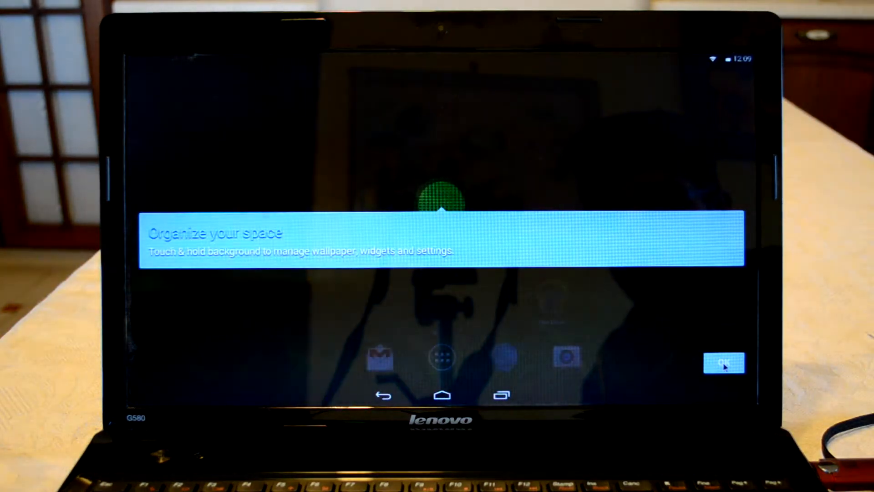
pyautogui.click(726, 363)
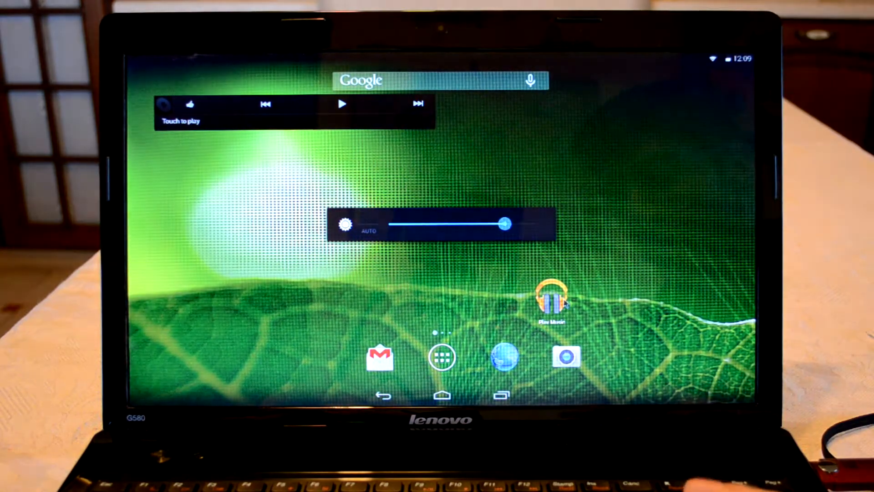
pyautogui.moveTo(502, 223); pyautogui.dragTo(474, 223)
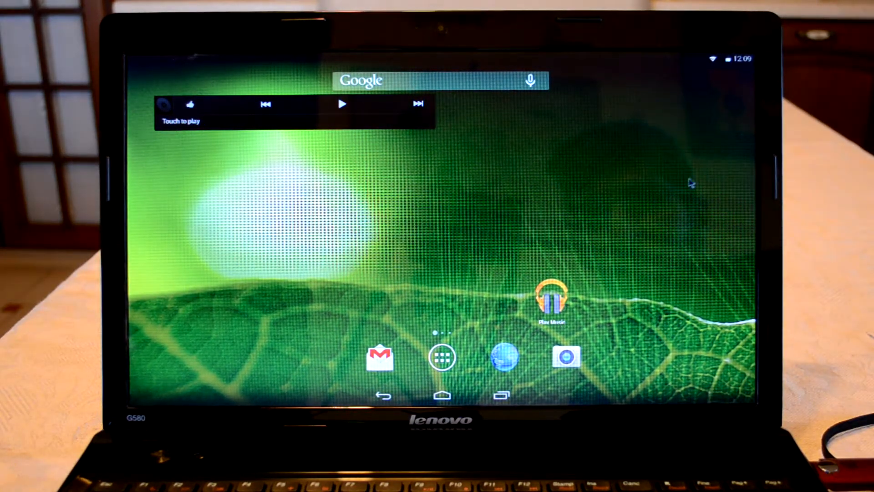
pyautogui.click(725, 59)
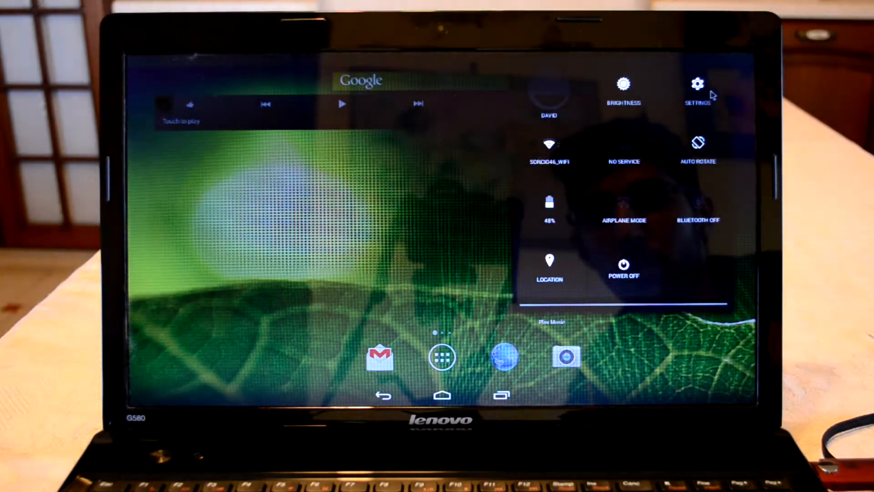
pyautogui.click(698, 83)
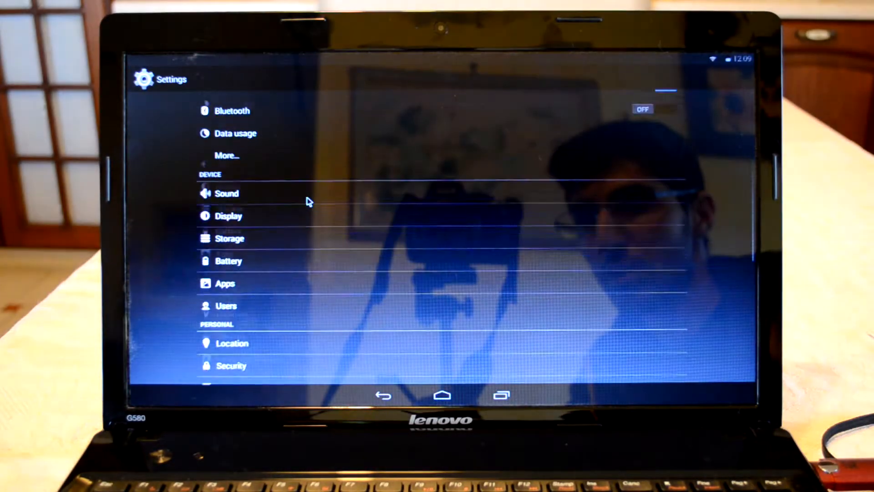
pyautogui.scroll(-3)
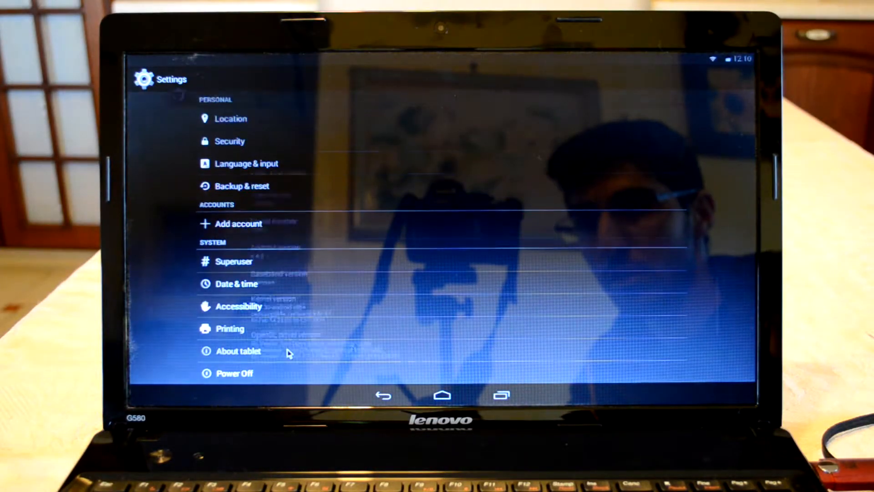
pyautogui.click(237, 351)
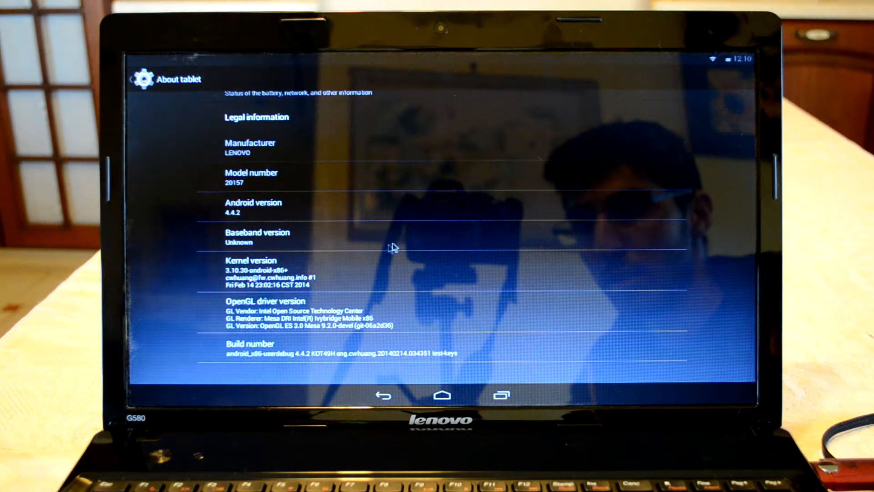
pyautogui.moveTo(351, 211)
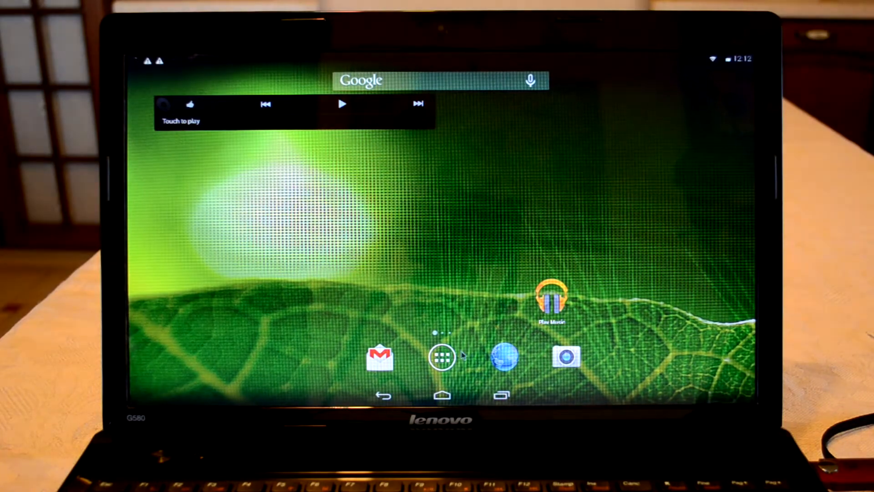
# - Launch the Google Play Store from the home screen overview
pyautogui.click(443, 356)
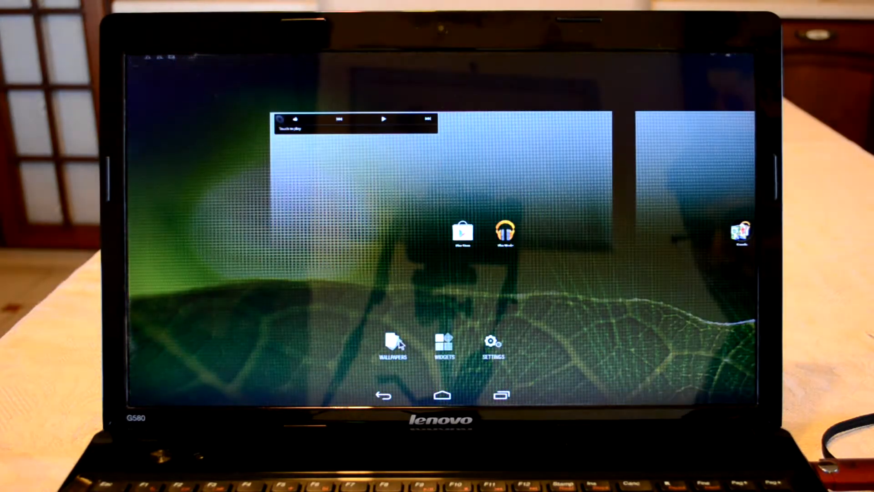
pyautogui.click(394, 343)
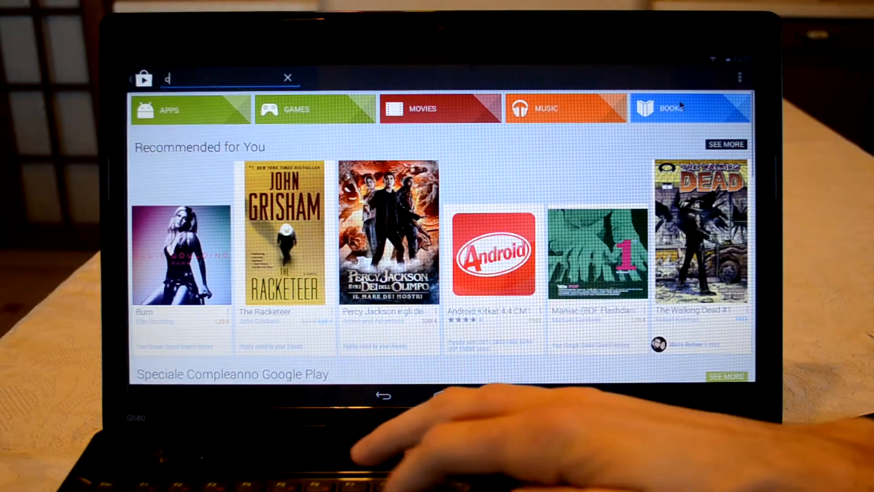
# - Search 'chrom', install Chrome Beta with its permissions accepted, then start a new 'ar' search
pyautogui.write('chrom')
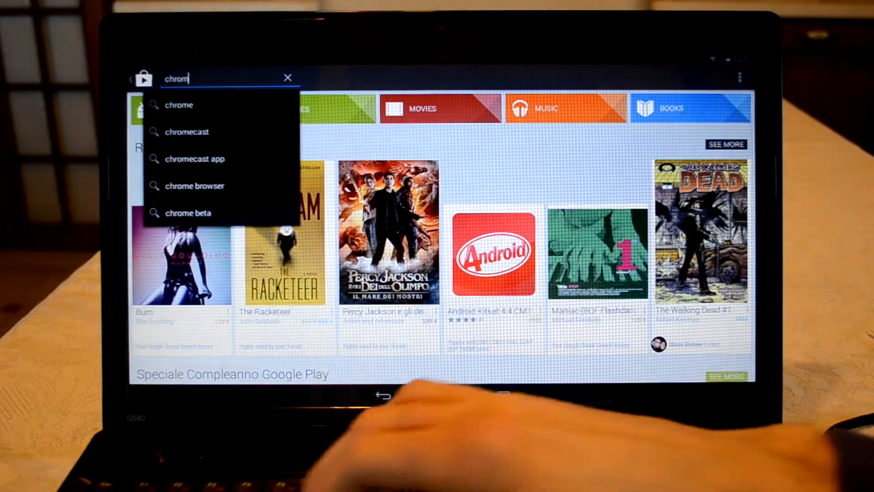
pyautogui.click(179, 105)
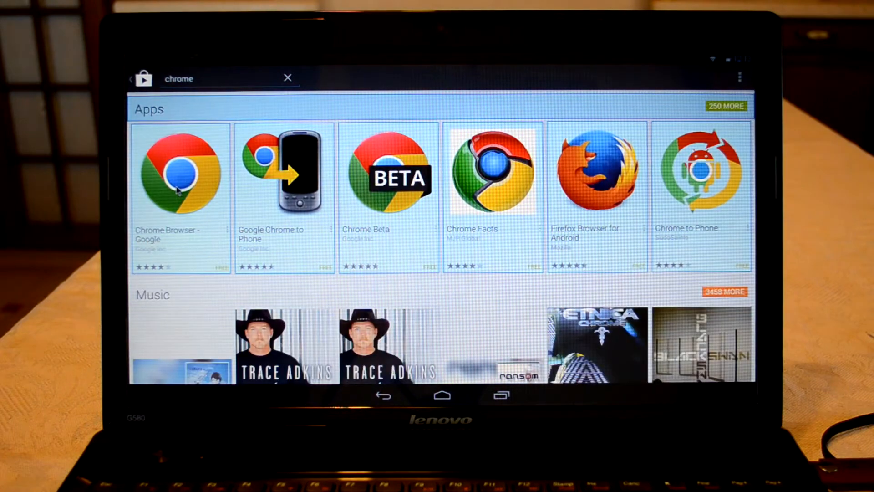
pyautogui.click(388, 173)
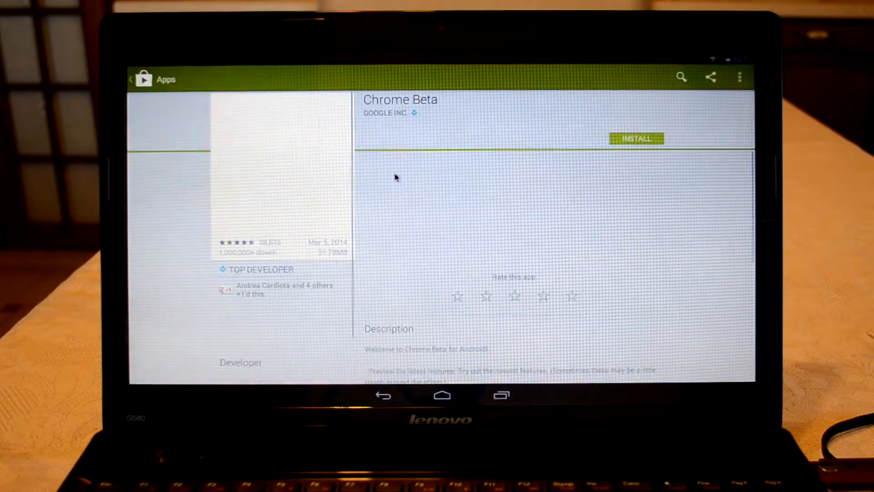
pyautogui.click(636, 138)
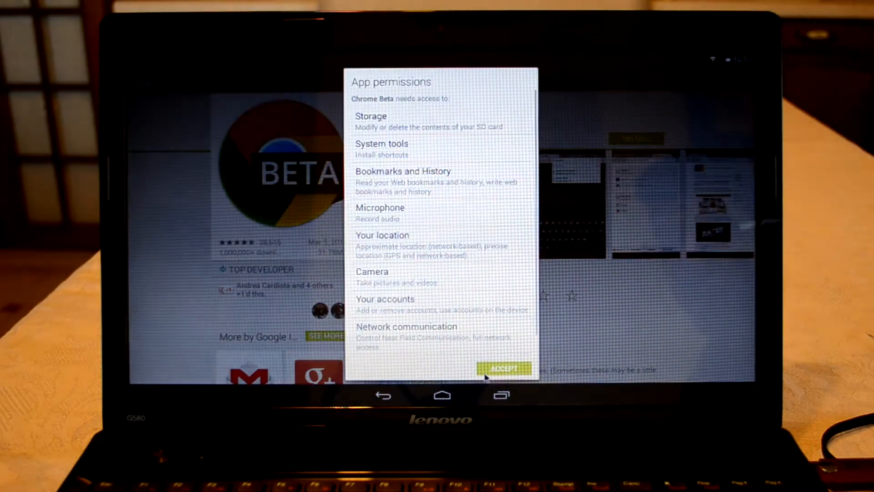
pyautogui.click(504, 369)
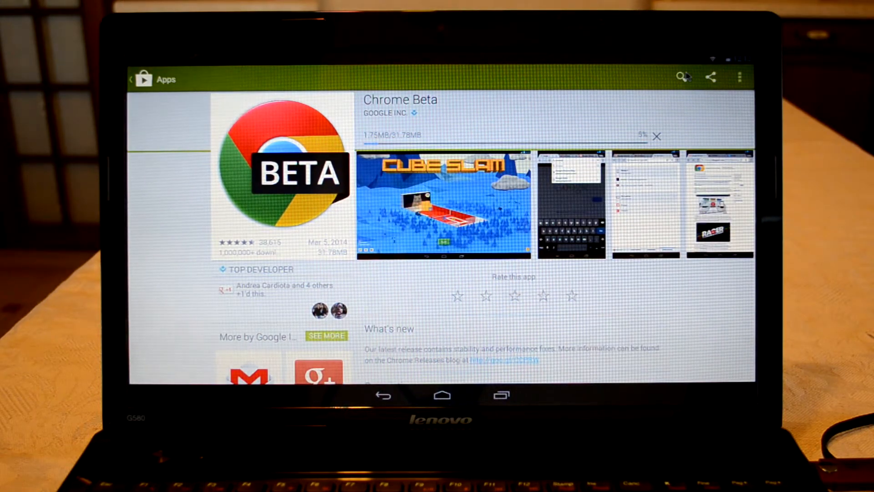
pyautogui.click(682, 77)
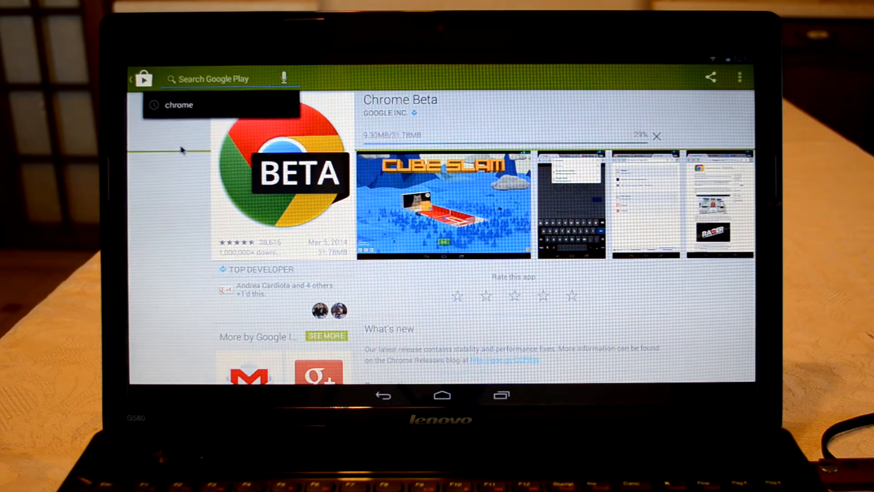
pyautogui.write('ar')
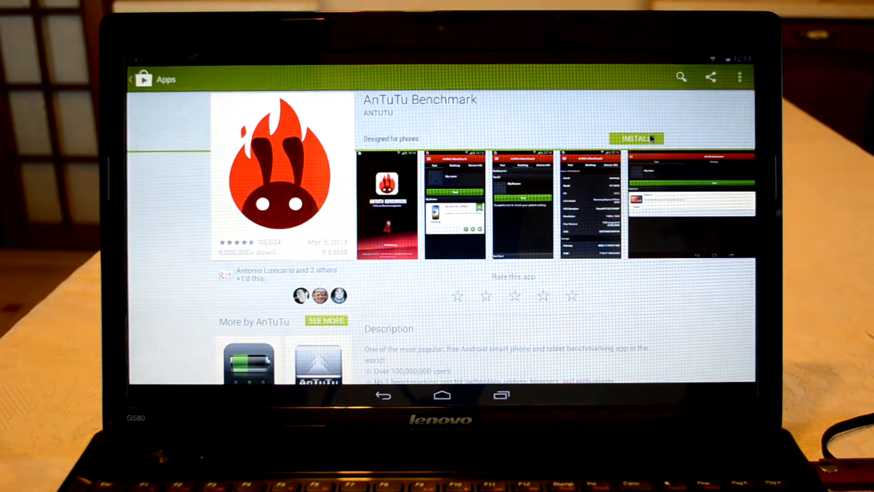
# - Install AnTuTu Benchmark and accept its permissions
pyautogui.click(636, 139)
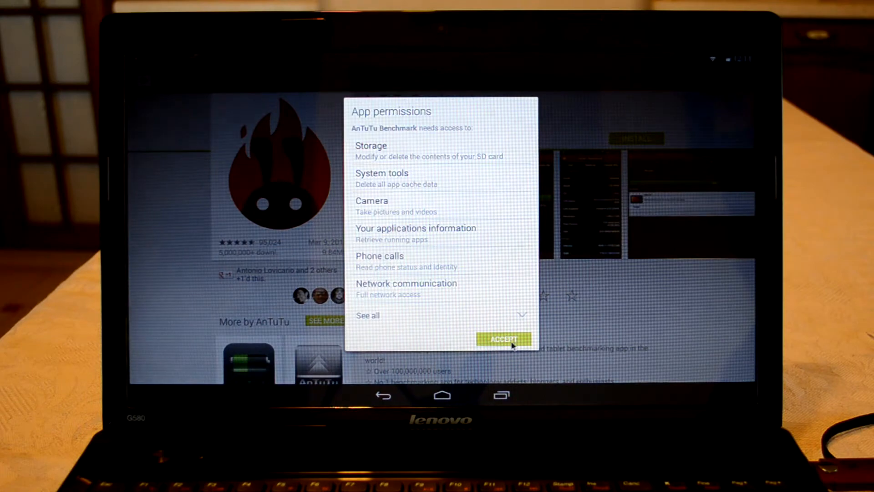
pyautogui.click(503, 338)
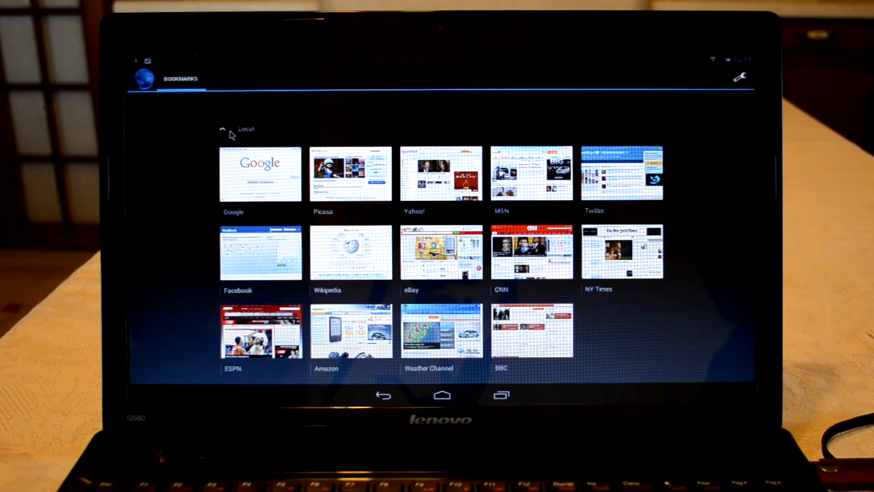
# - Search Google for 'the verge' from the Google bookmark and open The Verge result
pyautogui.click(259, 174)
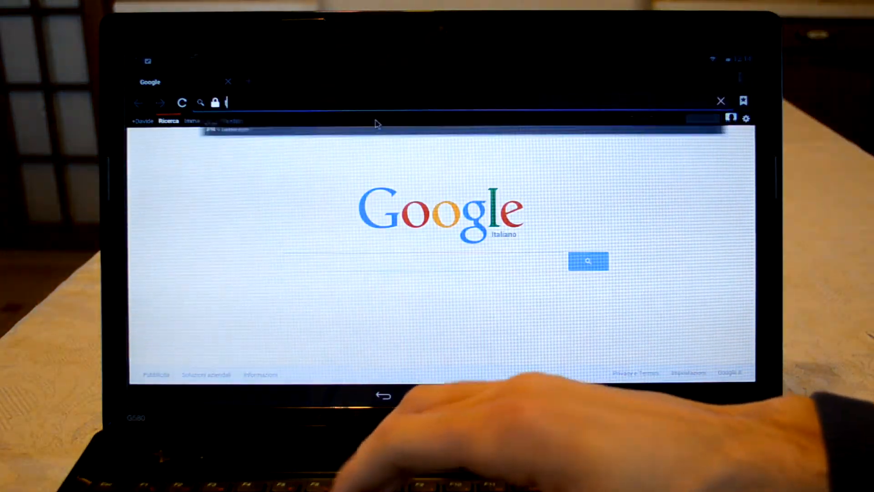
pyautogui.write('the ver')
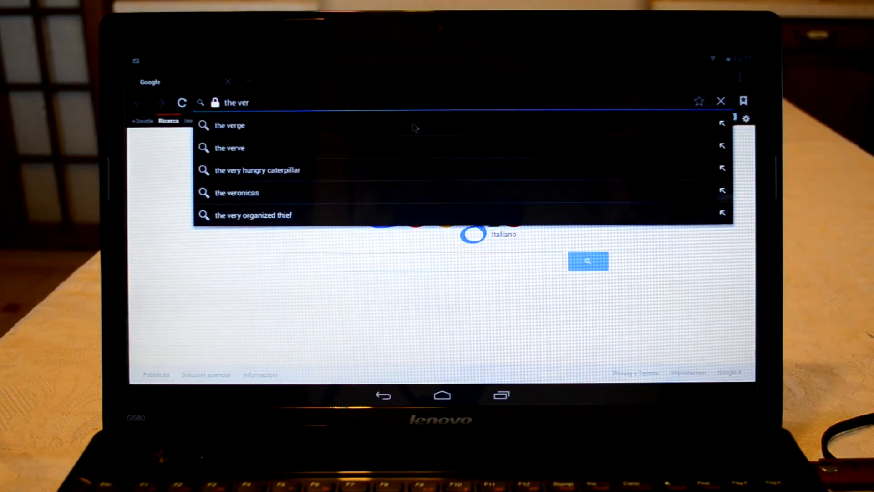
pyautogui.click(229, 125)
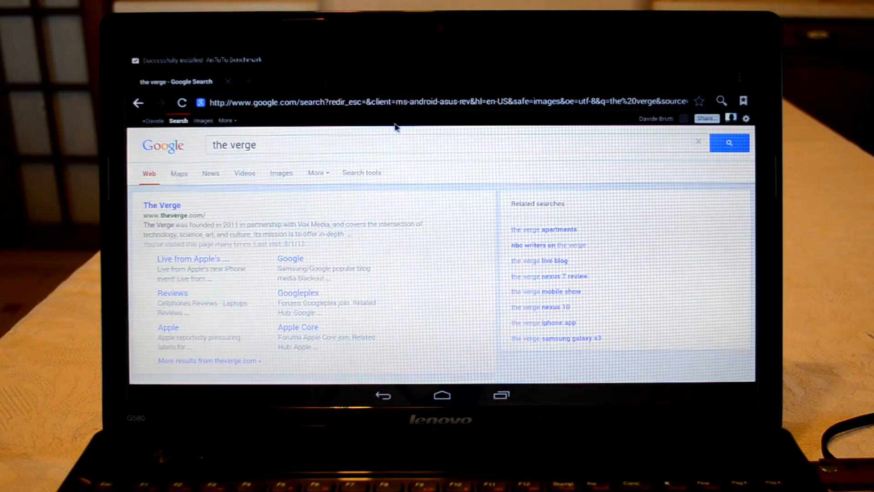
pyautogui.click(162, 204)
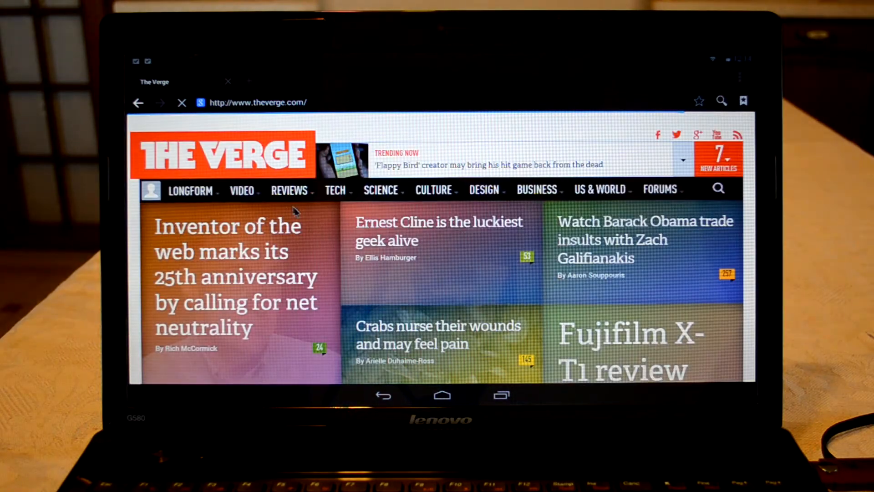
# - Scroll The Verge homepage and open the Flappy Bird creator article
pyautogui.scroll(-3)
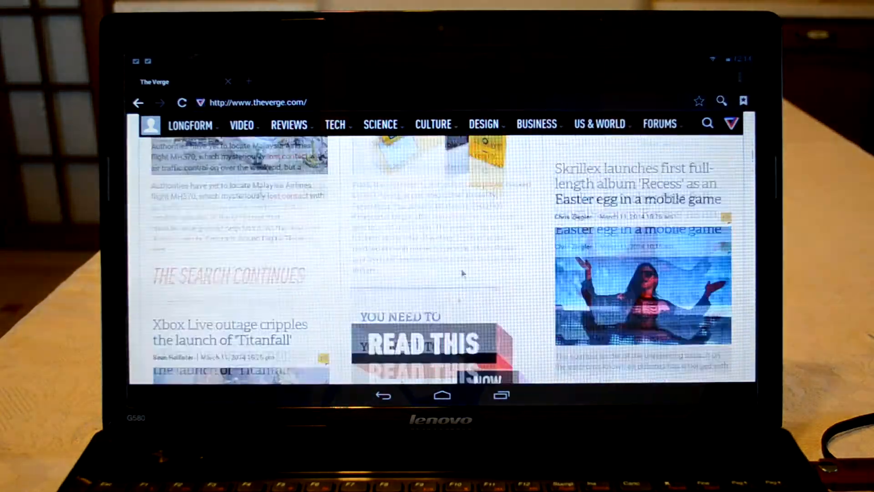
pyautogui.scroll(-3)
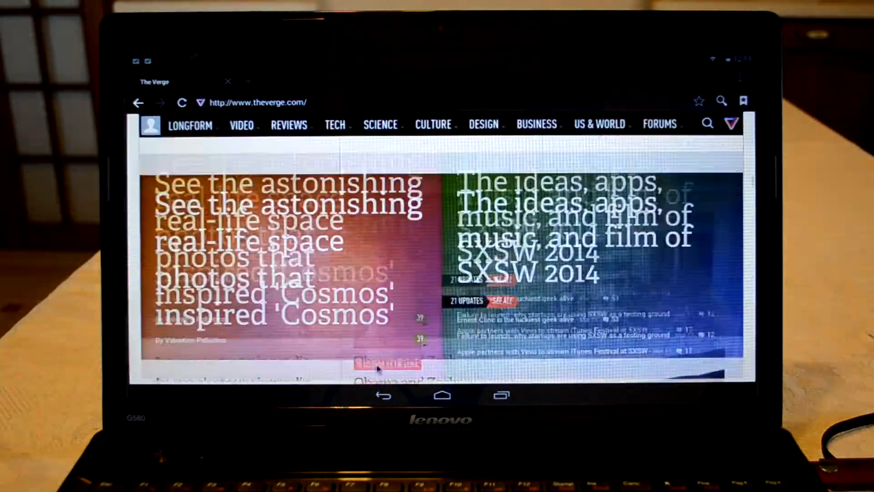
pyautogui.scroll(-3)
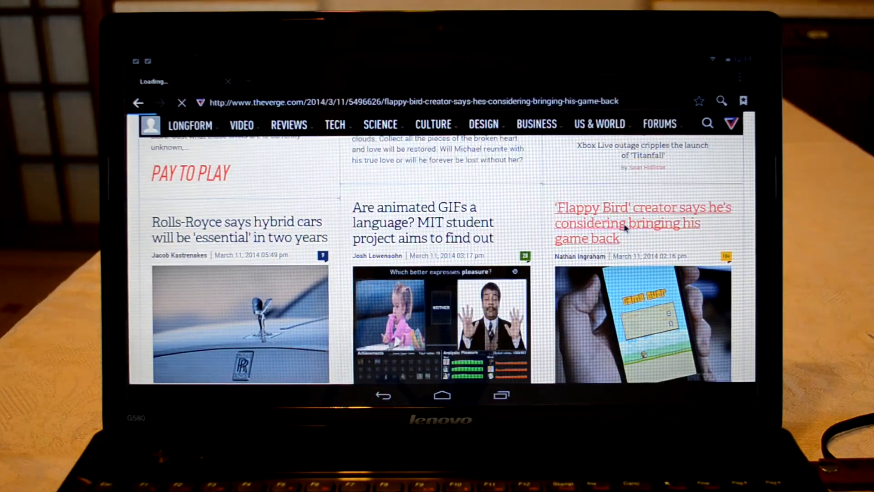
pyautogui.click(643, 223)
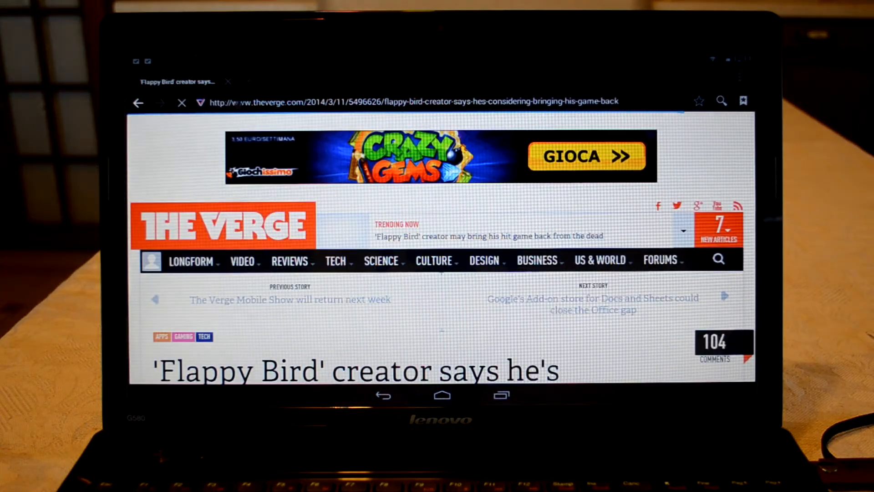
pyautogui.scroll(-3)
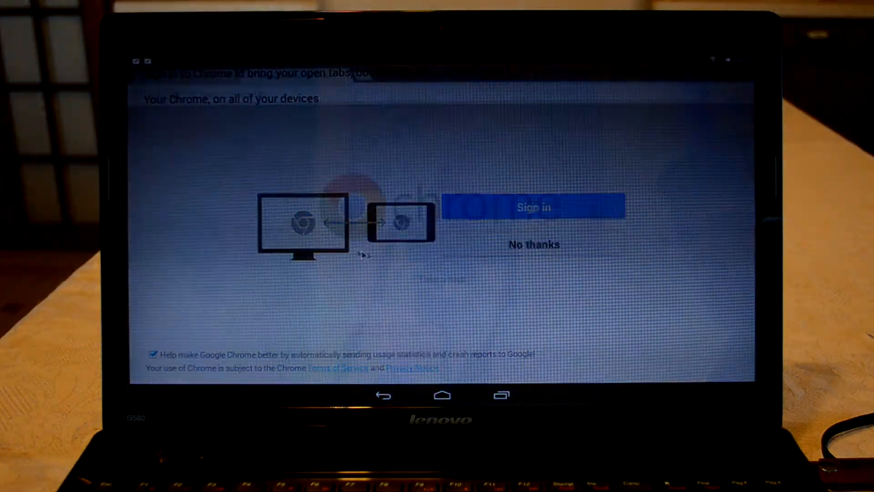
# - Sign in to Chrome Beta from its welcome screen
pyautogui.click(532, 207)
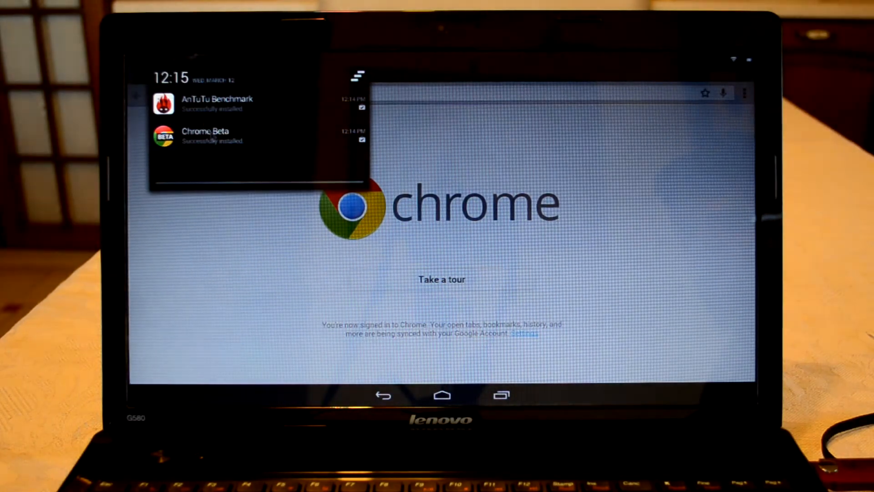